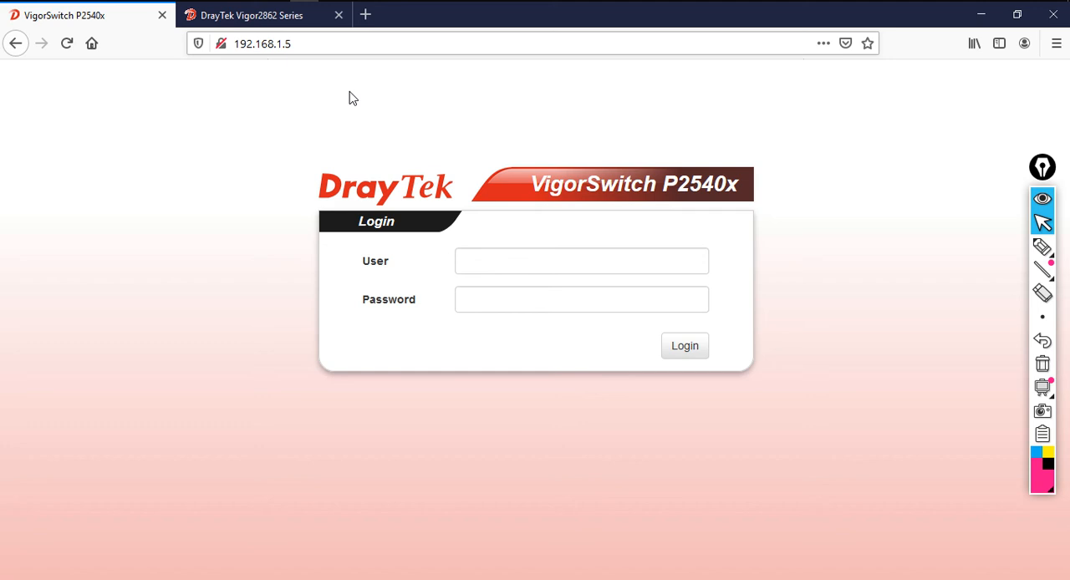
{"action": "mouse_move", "coordinate": [479, 237]}
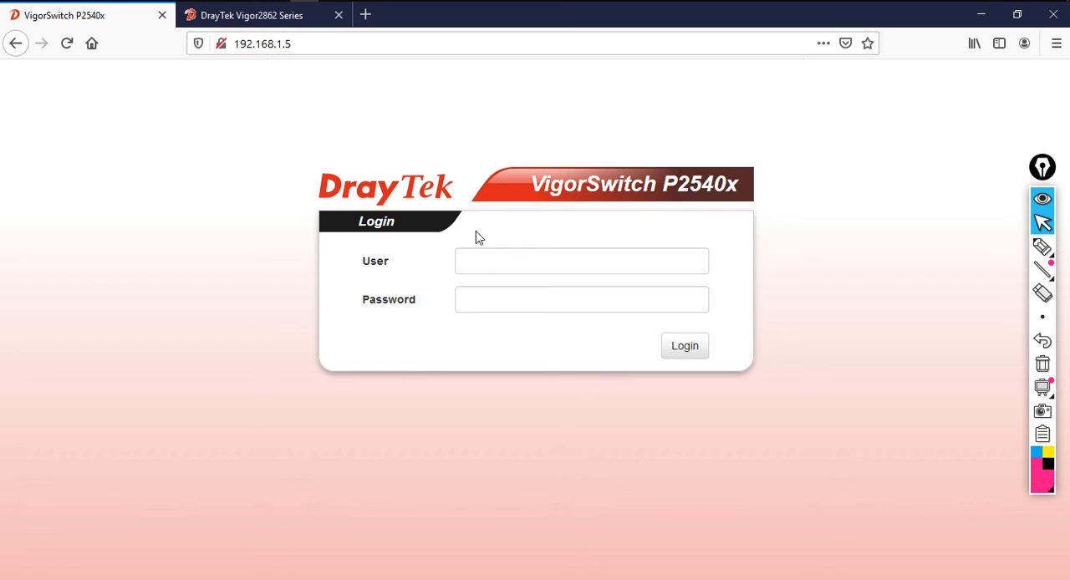
{"action": "left_click", "coordinate": [581, 260]}
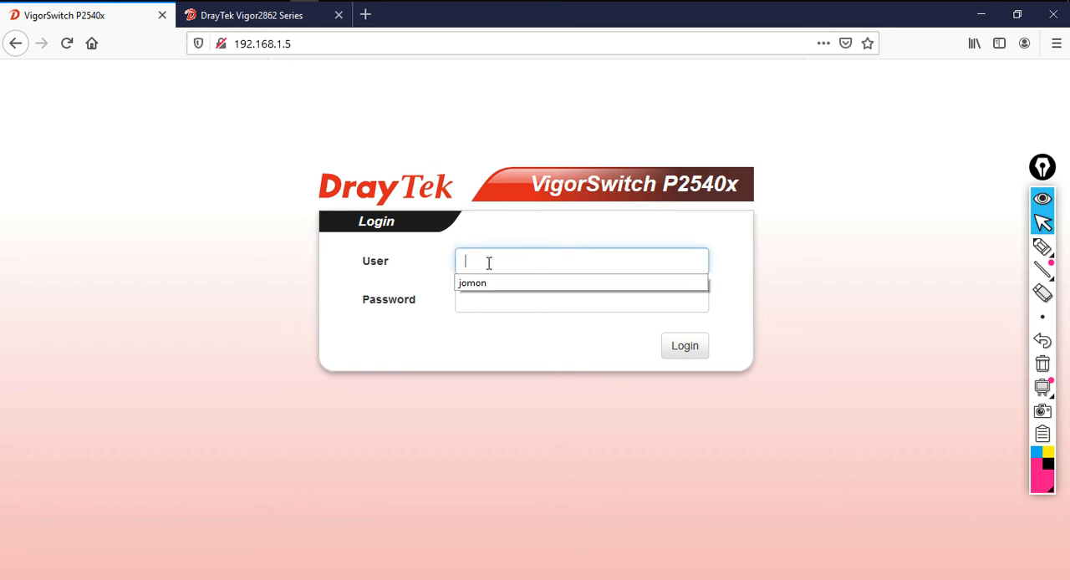
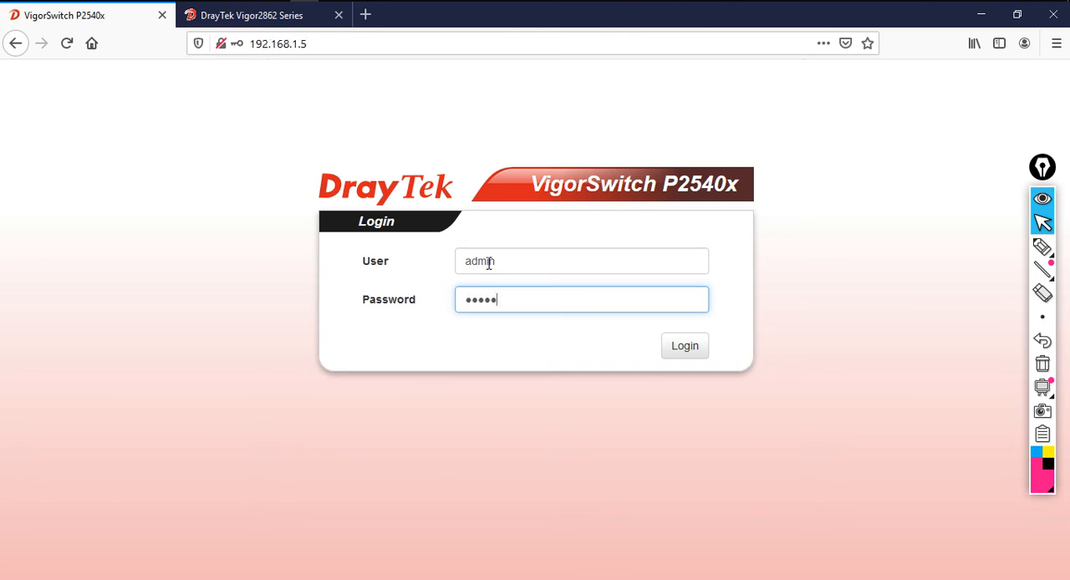
{"action": "left_click", "coordinate": [683, 345]}
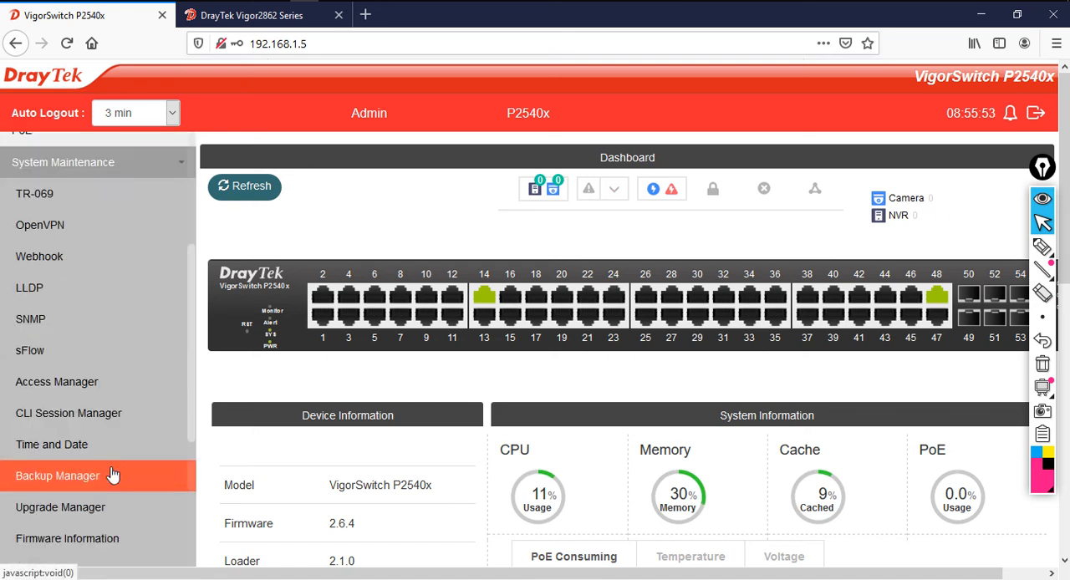
Open the Factory Default page under System Maintenance.
{"action": "scroll", "scroll_direction": "down", "scroll_amount": 3}
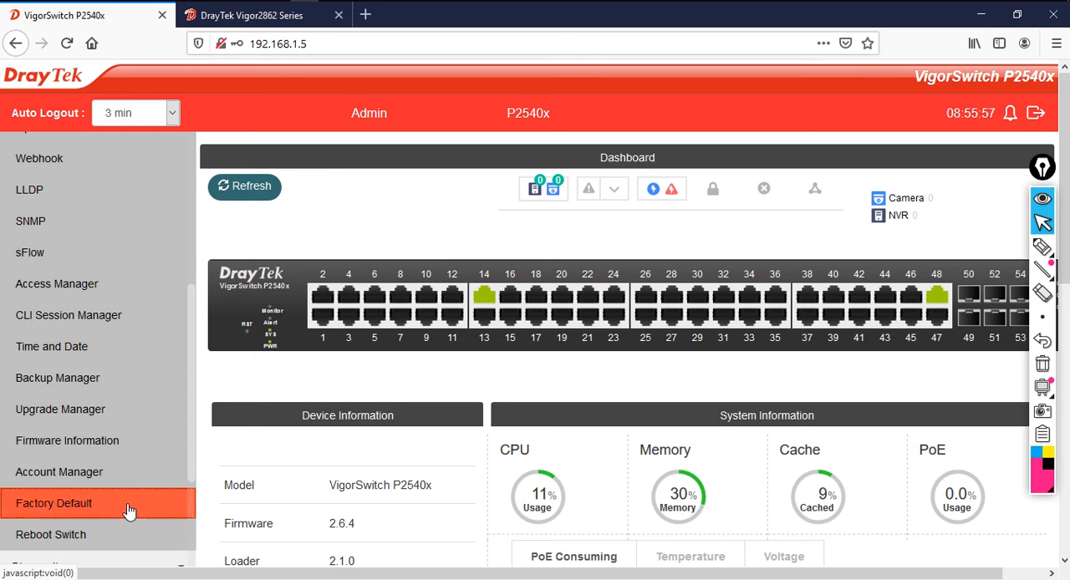
{"action": "left_click", "coordinate": [54, 502]}
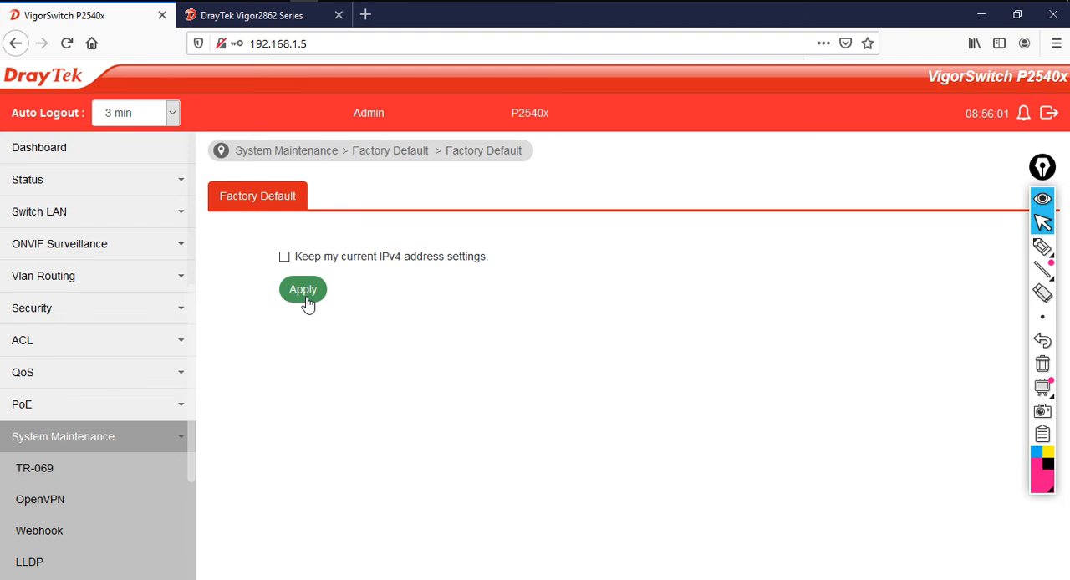
Switch to the Reboot Switch page in the System Maintenance menu.
{"action": "scroll", "scroll_direction": "down", "scroll_amount": 3}
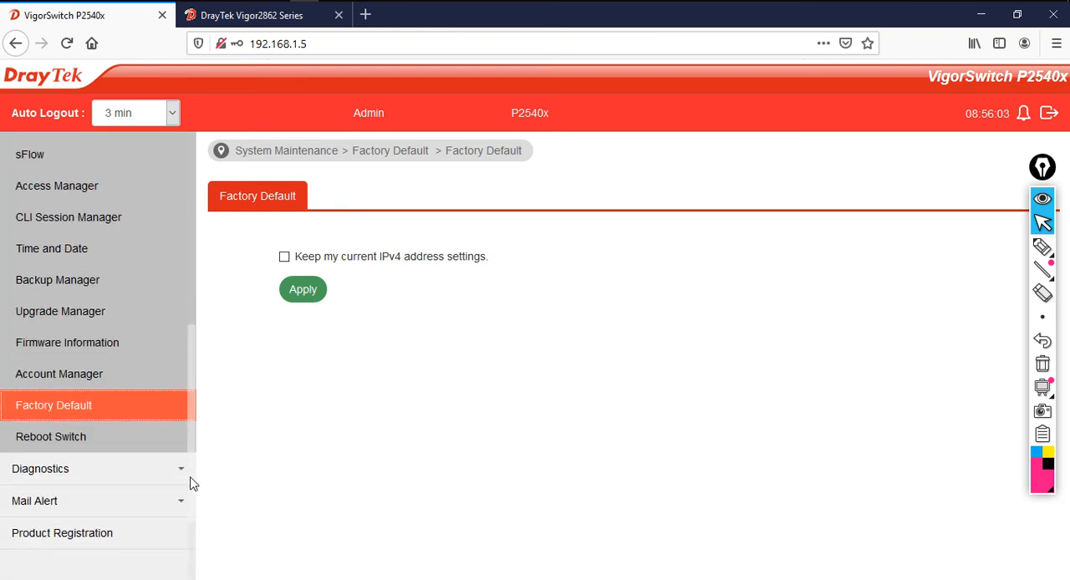
{"action": "left_click", "coordinate": [51, 437]}
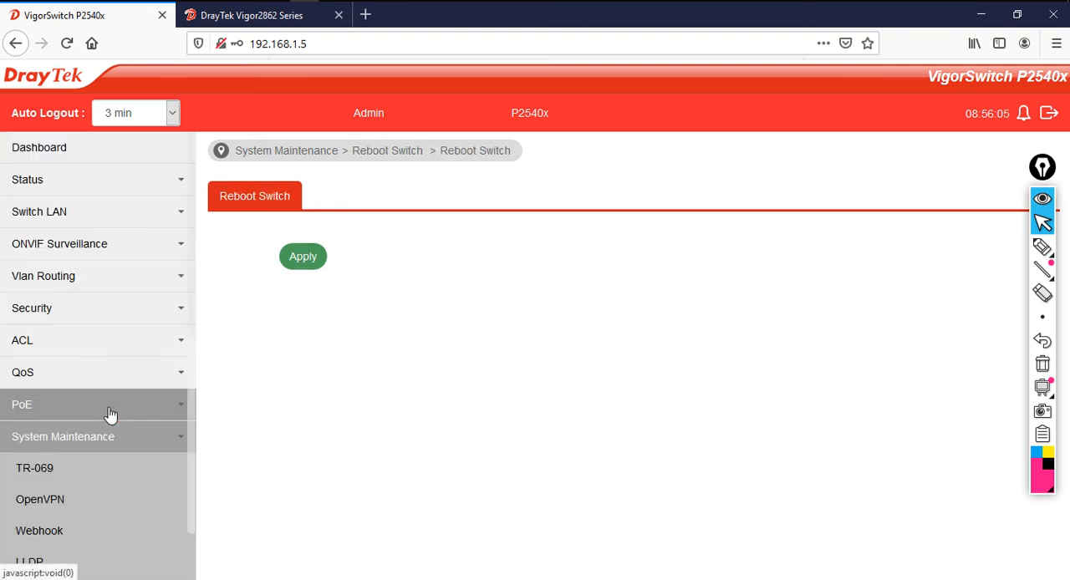
{"action": "mouse_move", "coordinate": [350, 416]}
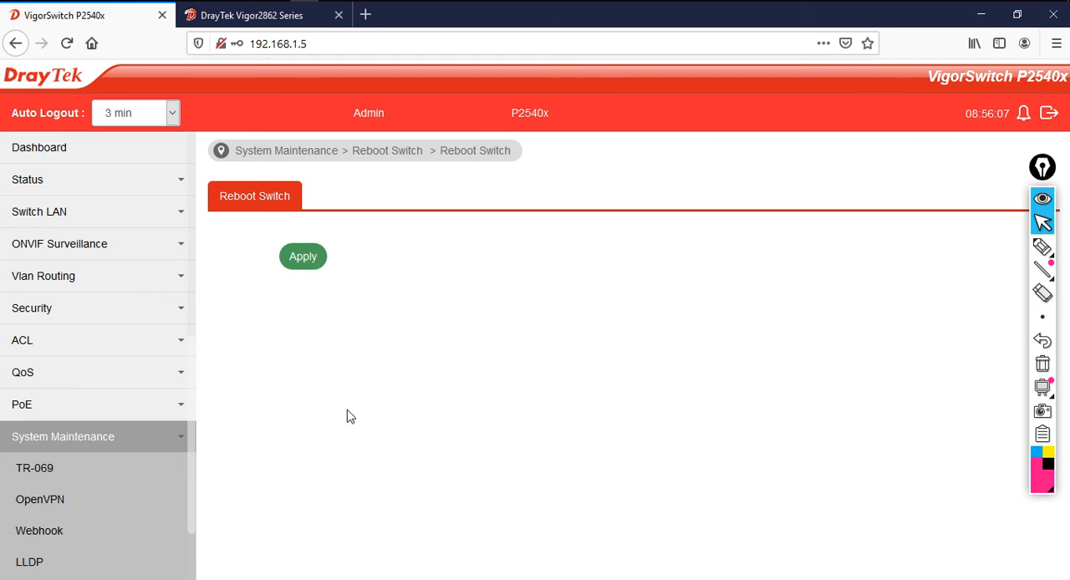
{"action": "mouse_move", "coordinate": [191, 454]}
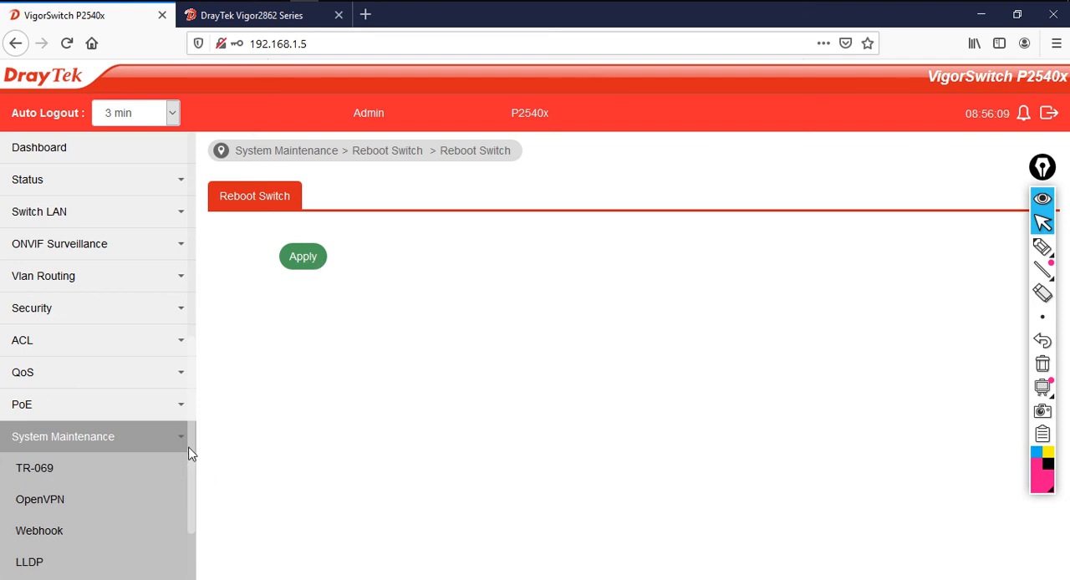
{"action": "scroll", "scroll_direction": "down", "scroll_amount": 3}
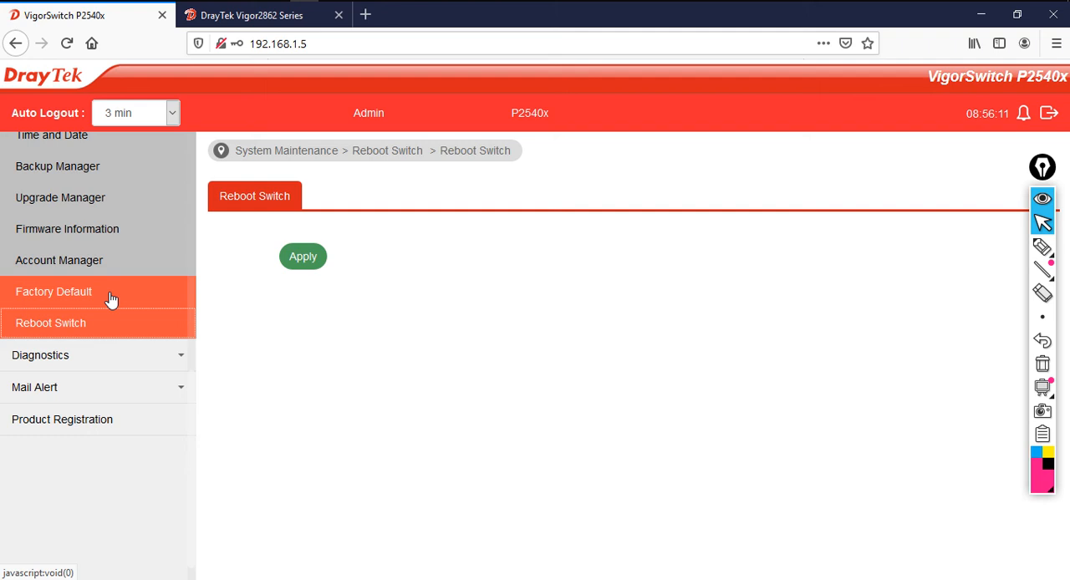
Apply and confirm the factory default reset with keep-IPv4-settings left unchecked.
{"action": "left_click", "coordinate": [53, 291]}
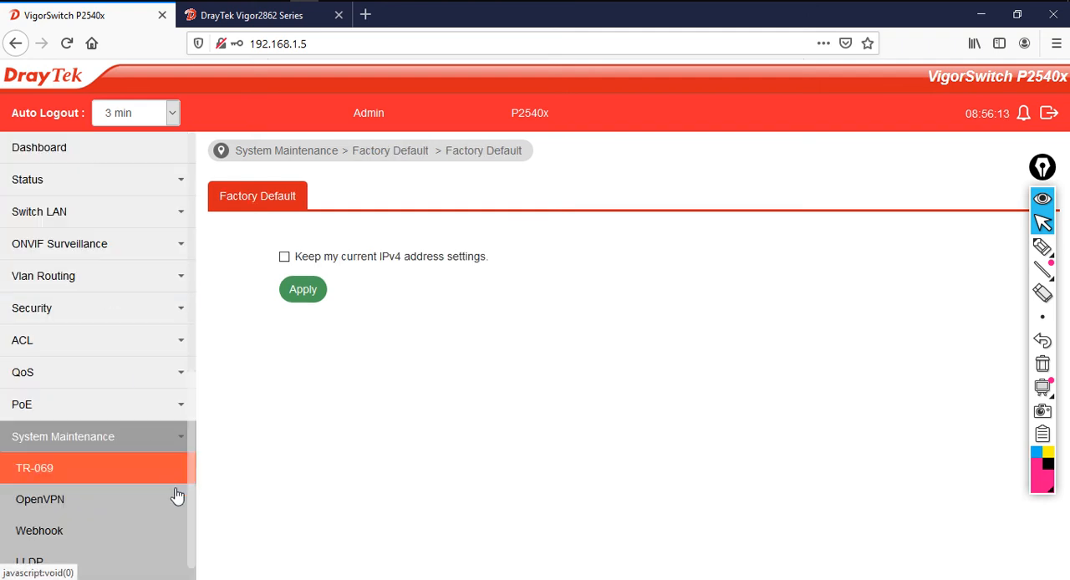
{"action": "mouse_move", "coordinate": [303, 289]}
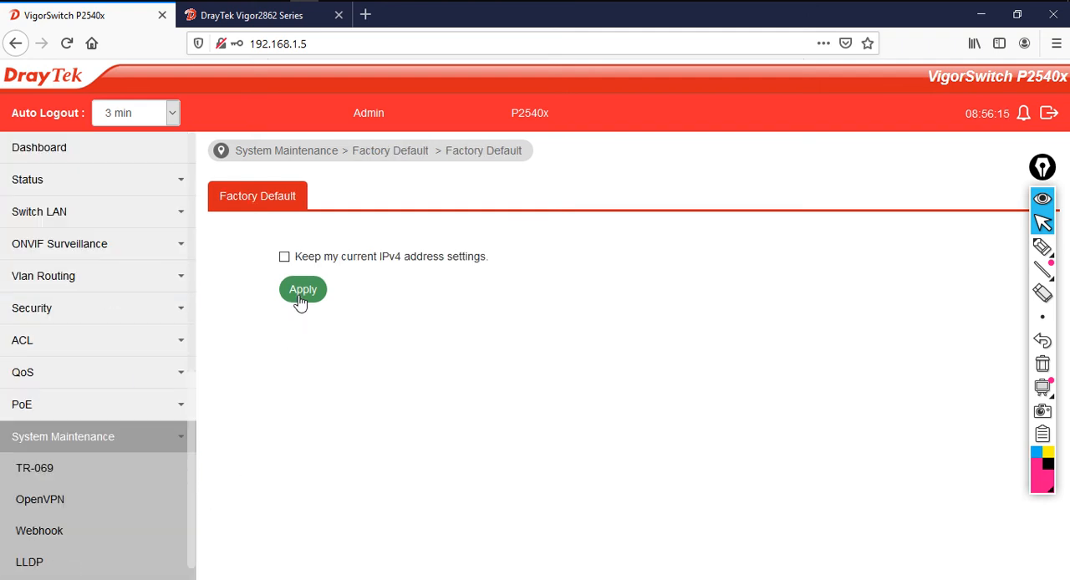
{"action": "left_click", "coordinate": [302, 289]}
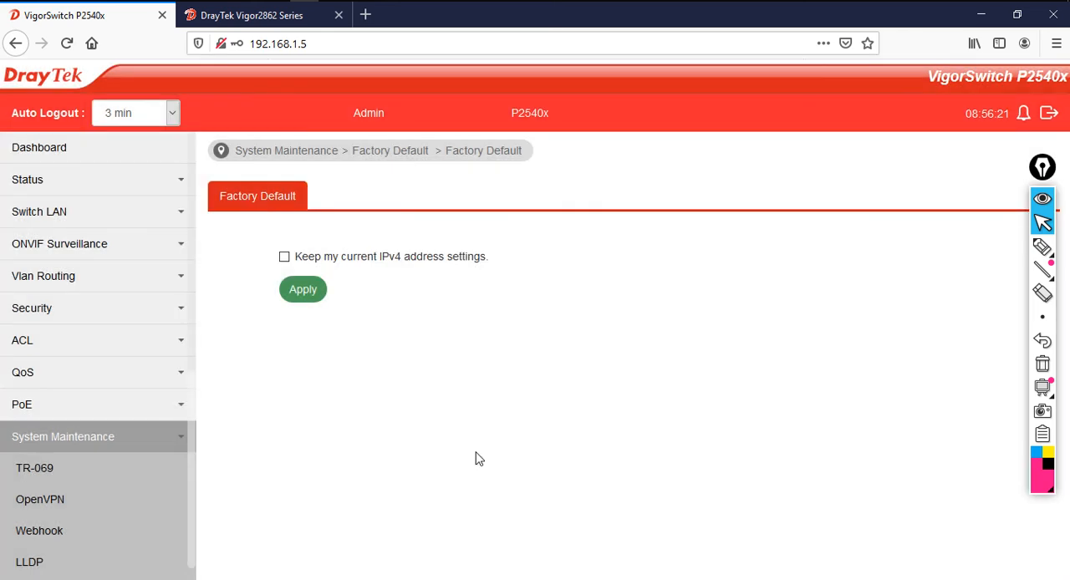
{"action": "mouse_move", "coordinate": [586, 357]}
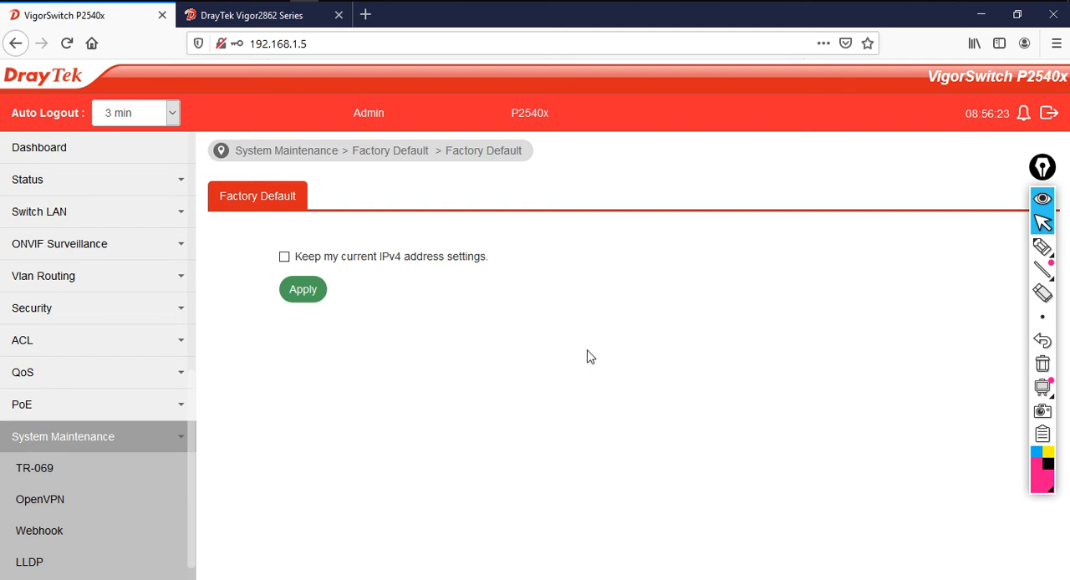
{"action": "mouse_move", "coordinate": [607, 396]}
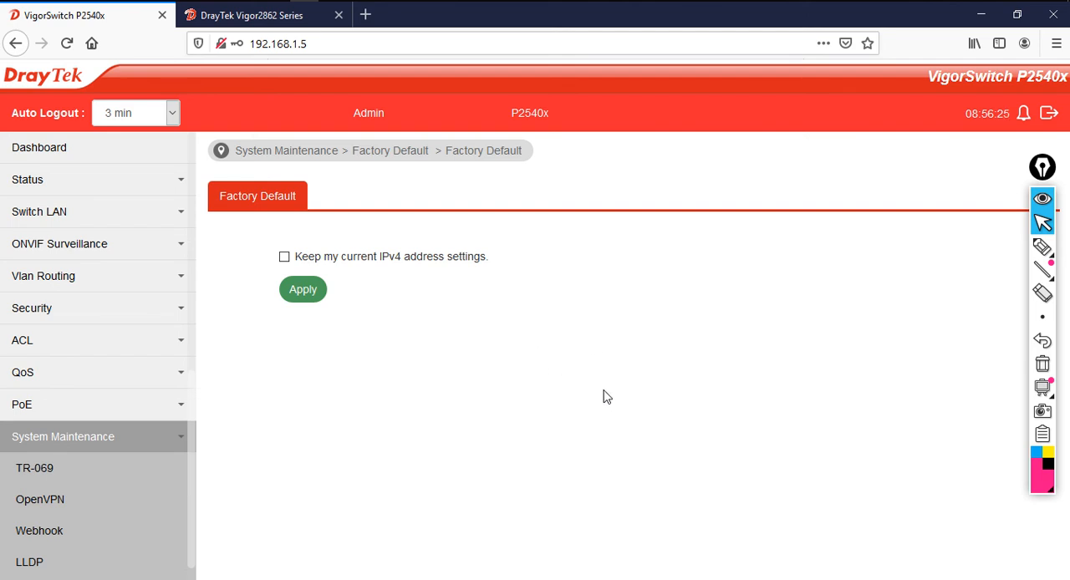
{"action": "left_click", "coordinate": [303, 289]}
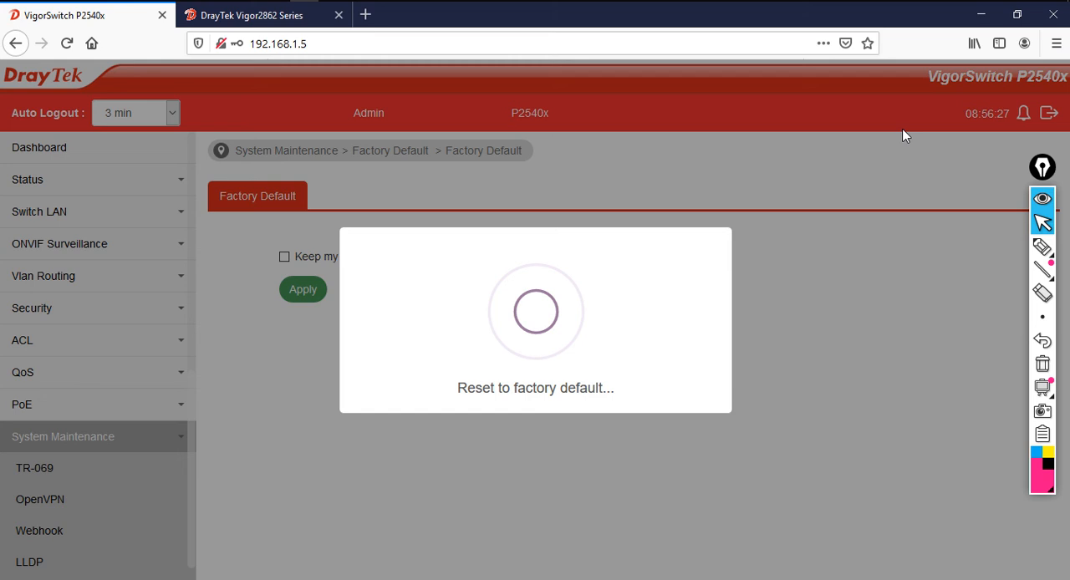